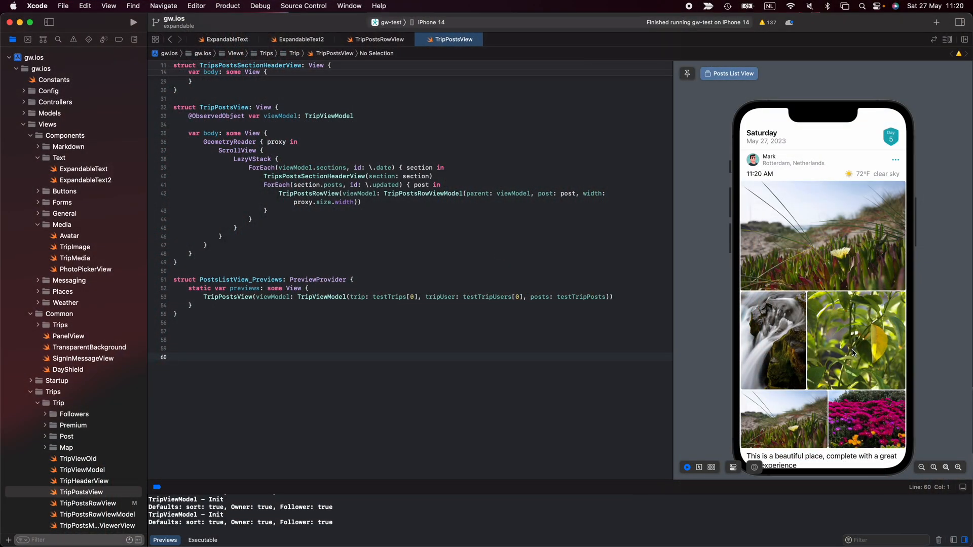
Scroll the TripPostsView preview and expand the Monday post's text with '... more'.
{"action": "scroll", "scroll_direction": "down", "scroll_amount": 3}
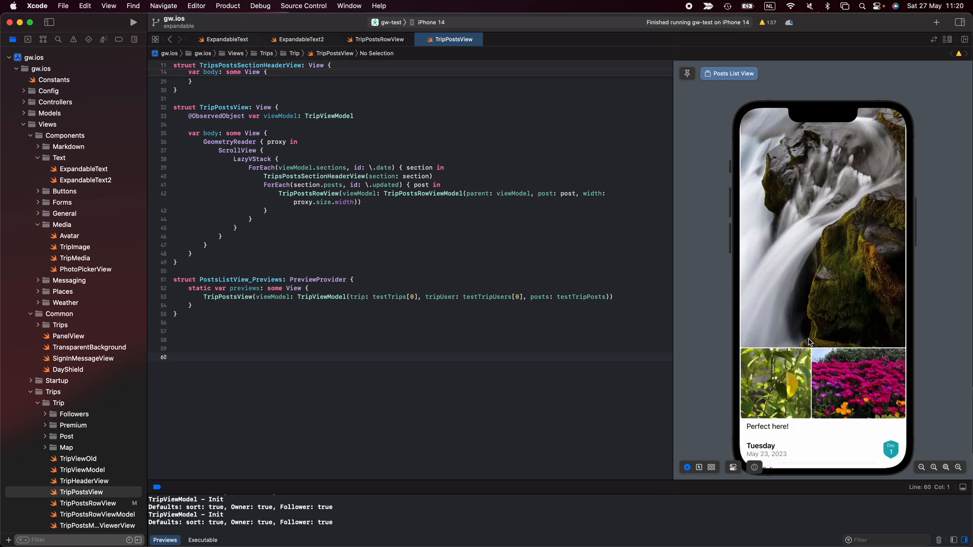
{"action": "scroll", "scroll_direction": "down", "scroll_amount": 3}
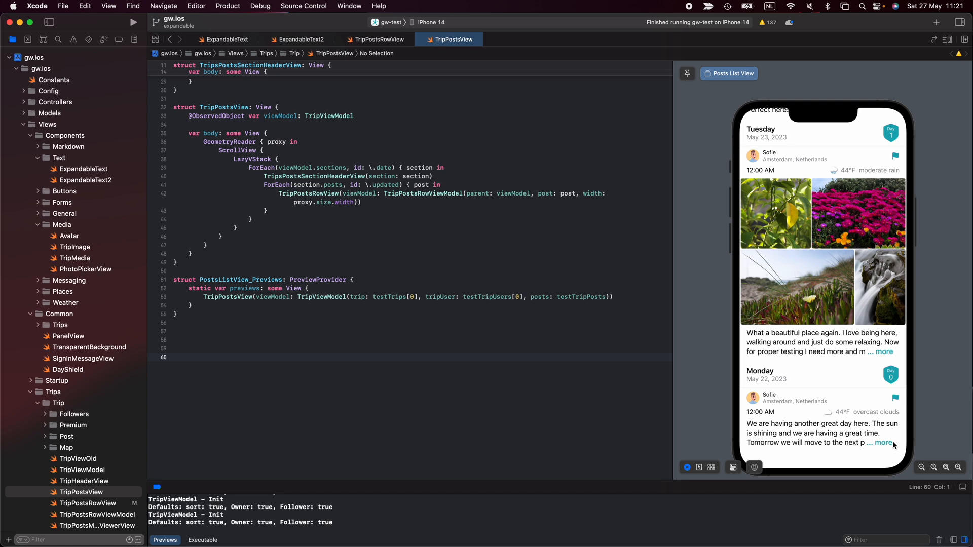
{"action": "left_click", "coordinate": [884, 442]}
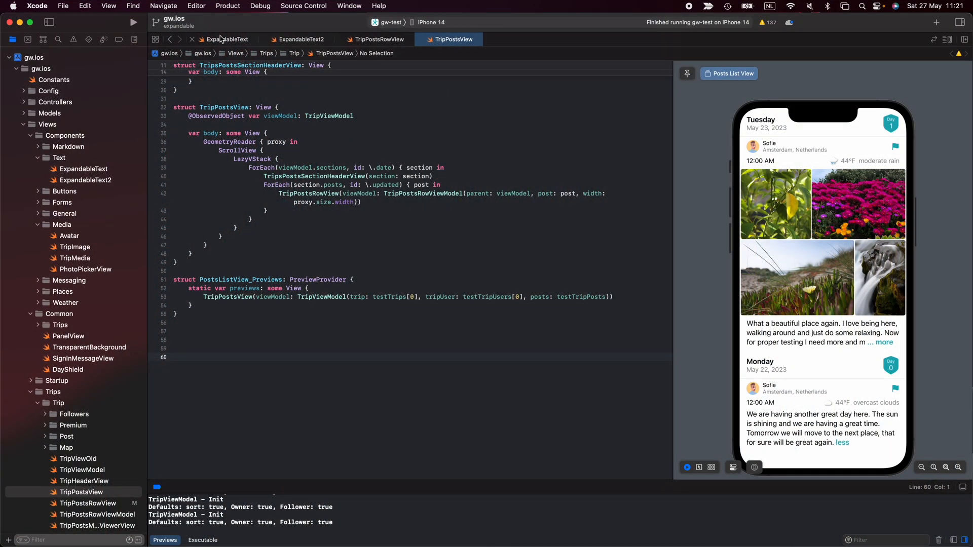
Switch to ExpandableText and scroll through its body and binary-search truncation code.
{"action": "left_click", "coordinate": [227, 39]}
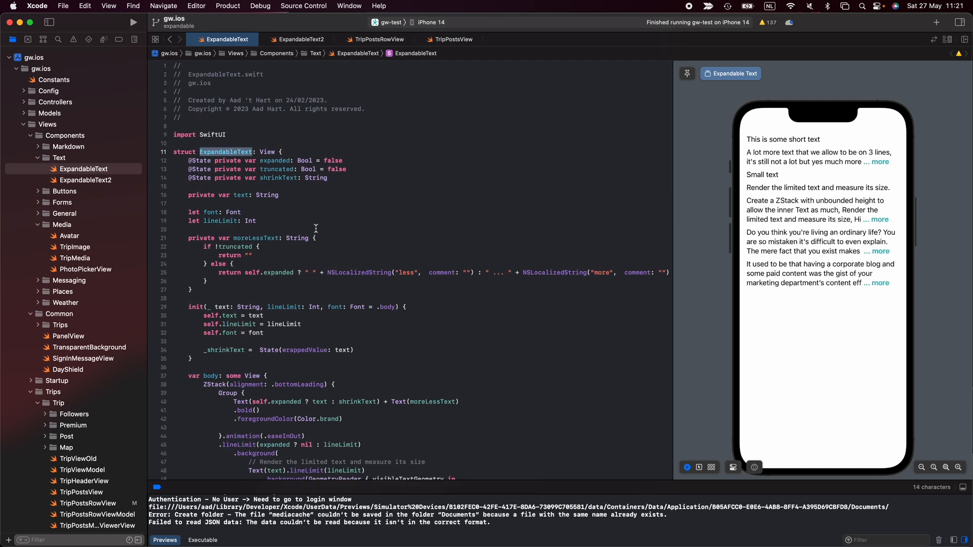
{"action": "scroll", "scroll_direction": "down", "scroll_amount": 3}
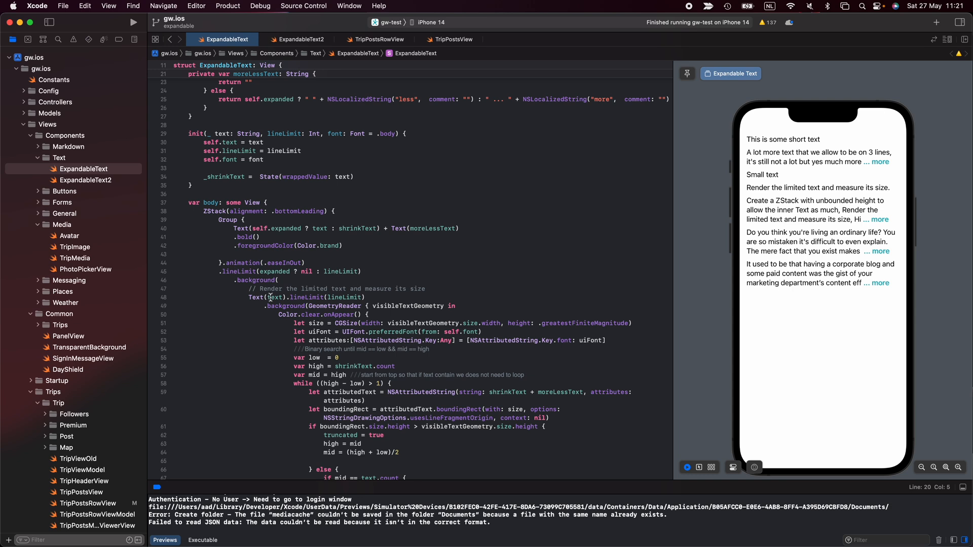
{"action": "scroll", "scroll_direction": "down", "scroll_amount": 3}
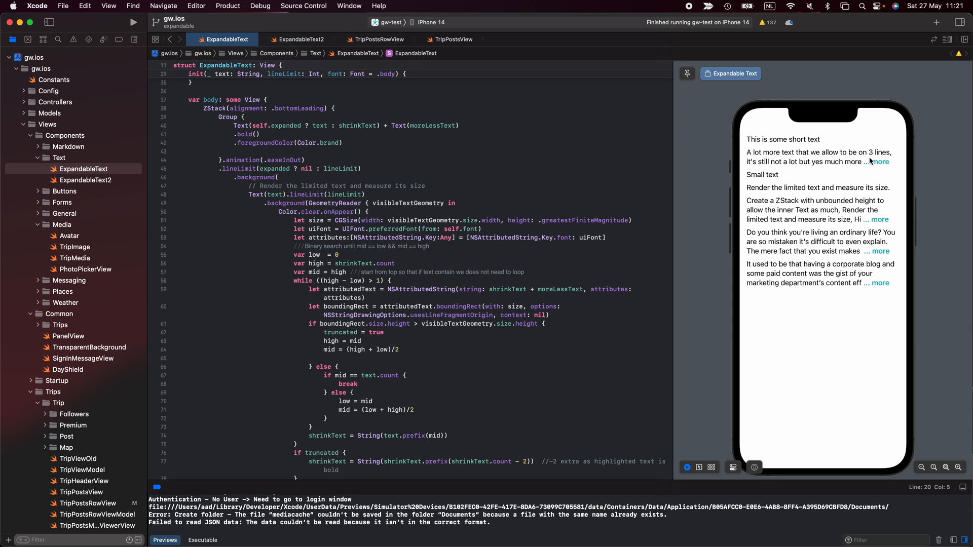
{"action": "mouse_move", "coordinate": [898, 166]}
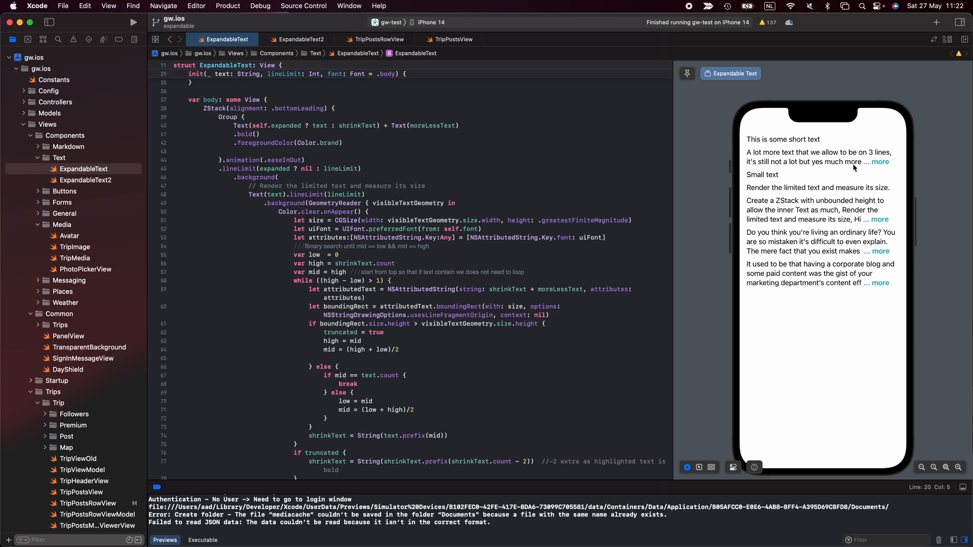
{"action": "mouse_move", "coordinate": [867, 172]}
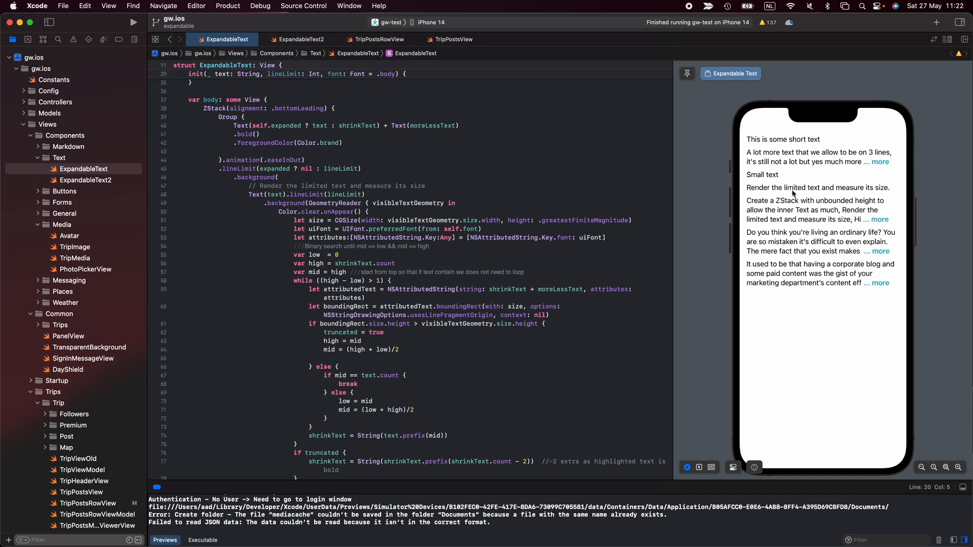
{"action": "mouse_move", "coordinate": [852, 165]}
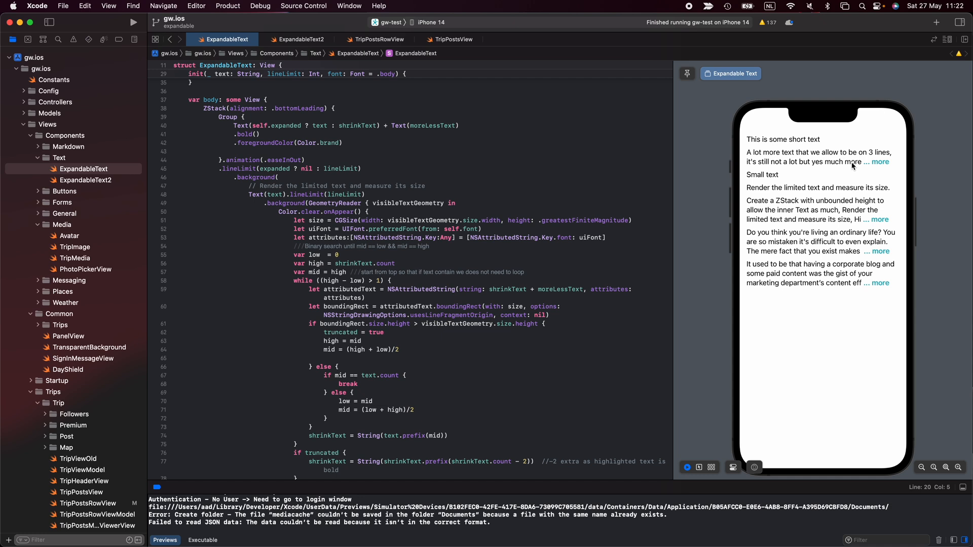
{"action": "mouse_move", "coordinate": [889, 168]}
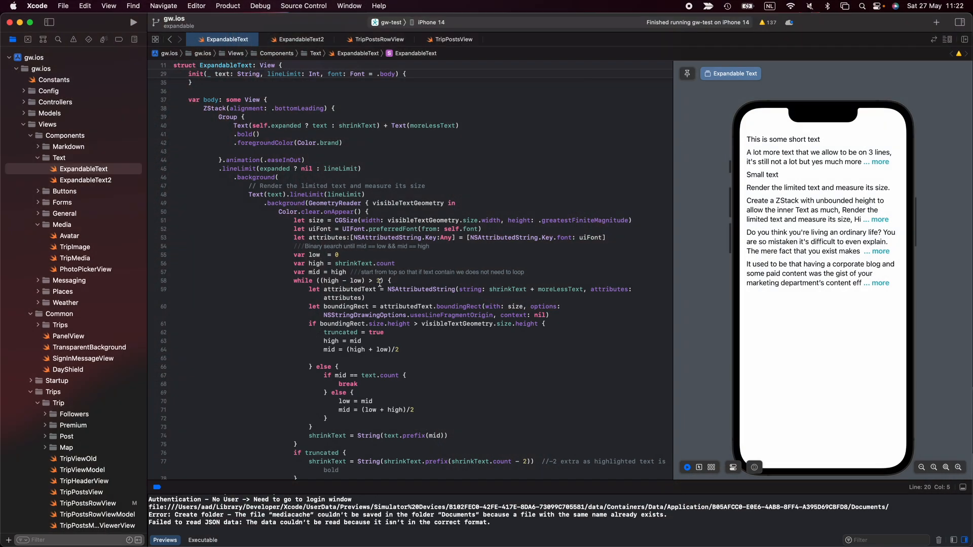
{"action": "scroll", "scroll_direction": "down", "scroll_amount": 3}
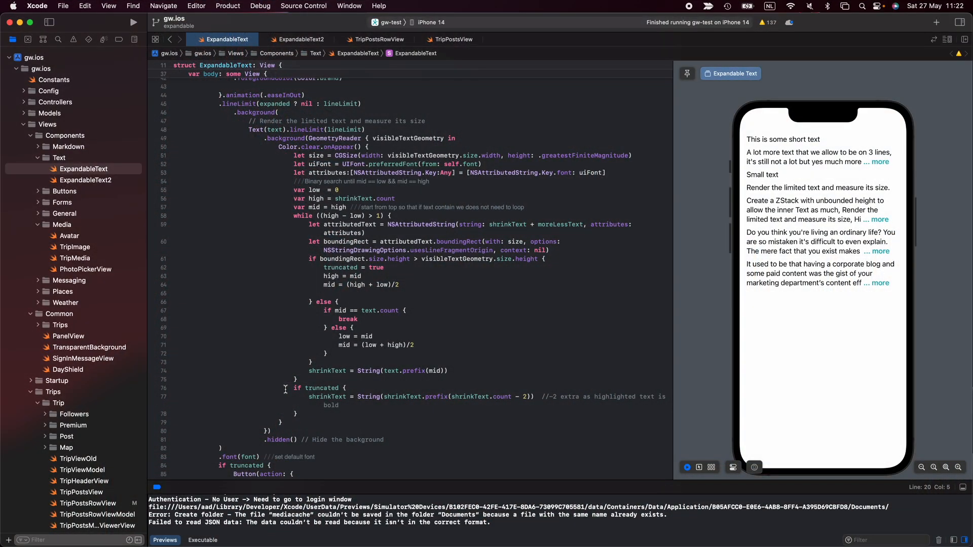
{"action": "scroll", "scroll_direction": "down", "scroll_amount": 3}
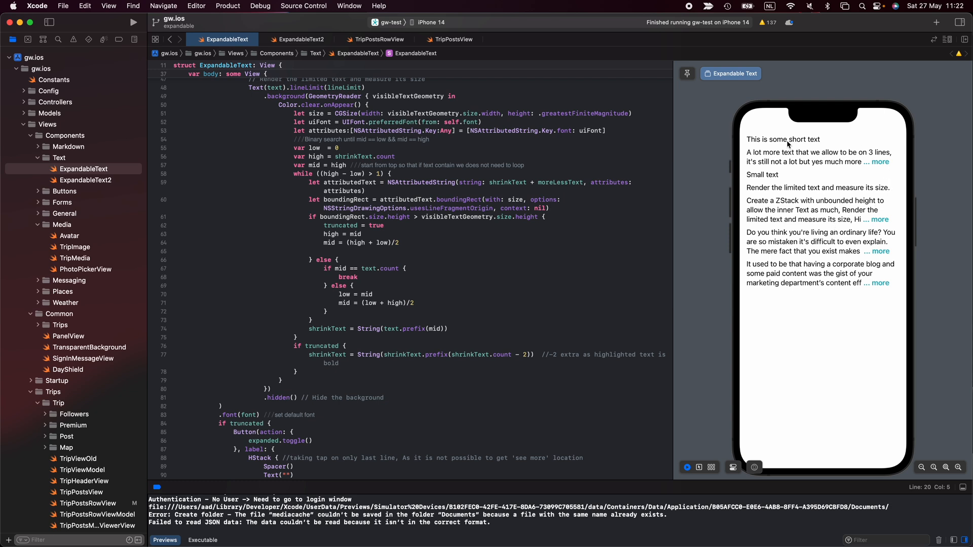
{"action": "mouse_move", "coordinate": [287, 290]}
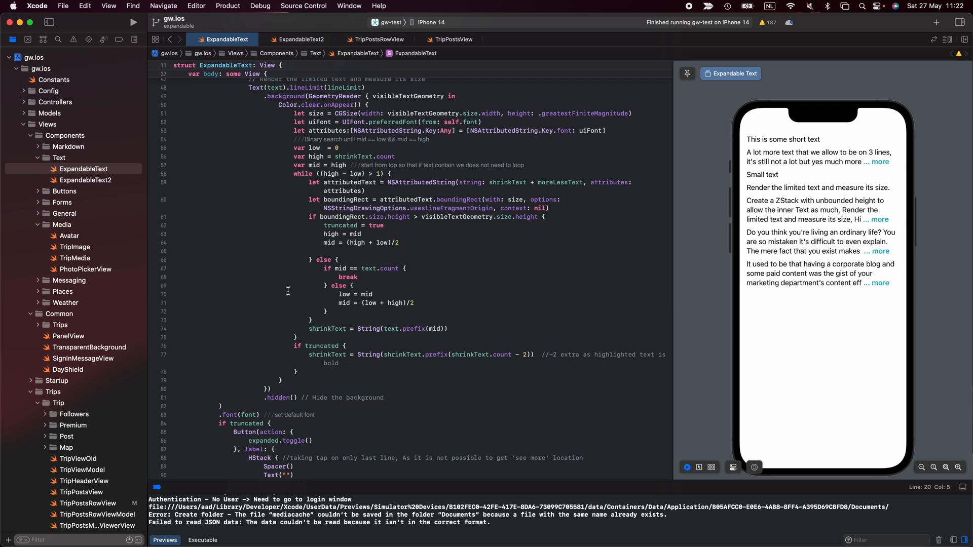
{"action": "scroll", "scroll_direction": "down", "scroll_amount": 3}
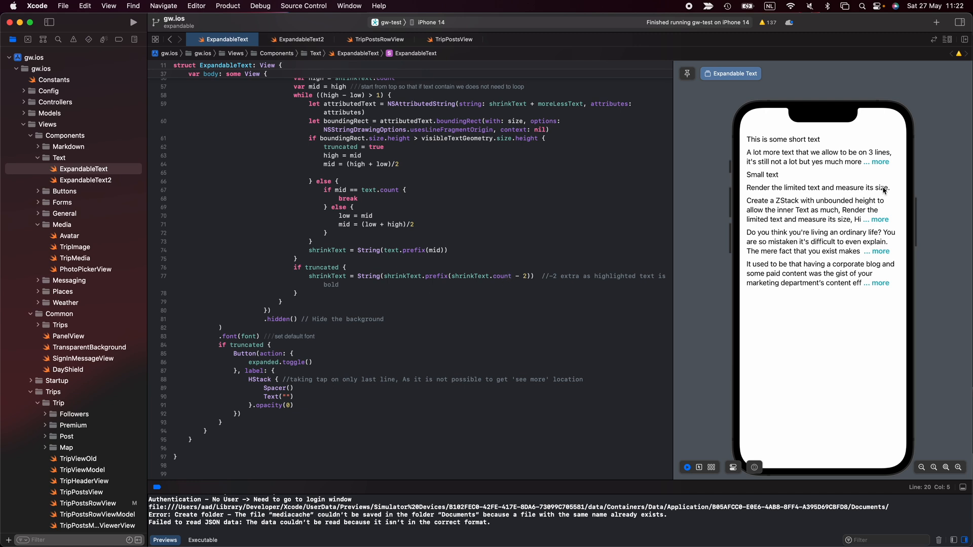
Expand the ZStack and 'Do you think' sample paragraphs, then run the app in Simulator.
{"action": "left_click", "coordinate": [878, 161]}
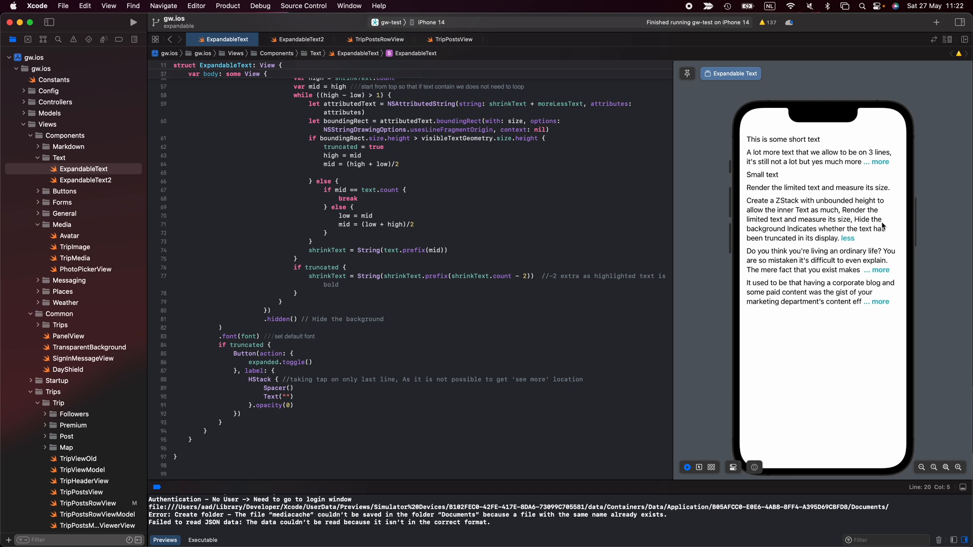
{"action": "left_click", "coordinate": [876, 270]}
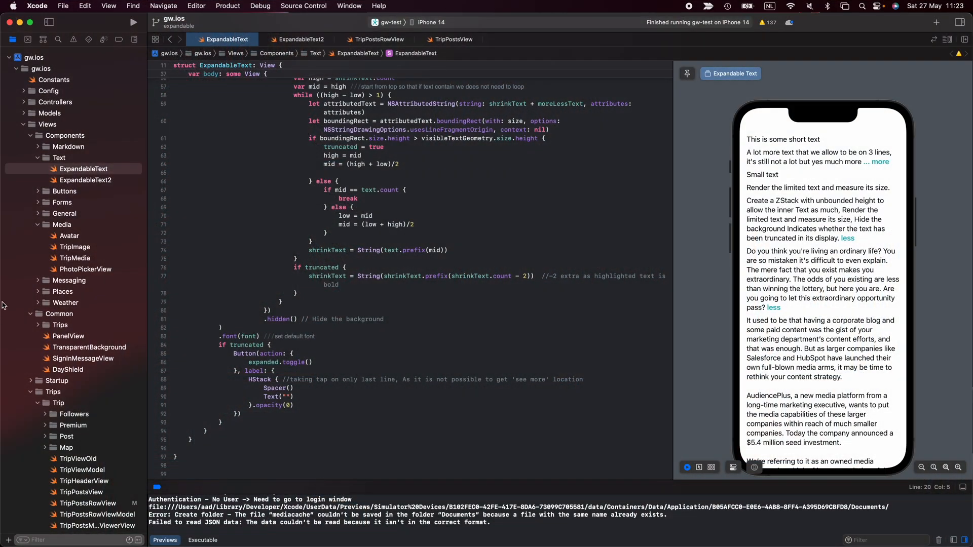
{"action": "left_click", "coordinate": [133, 22]}
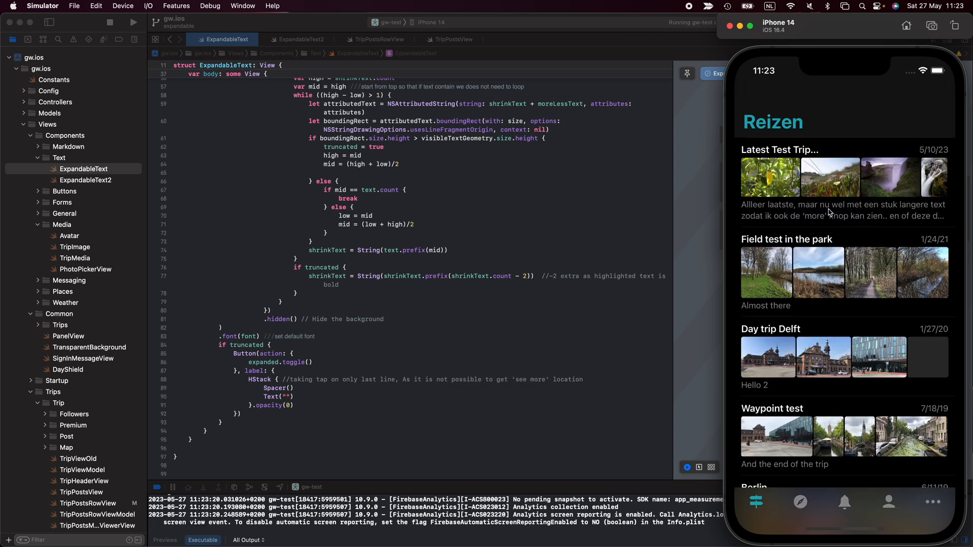
{"action": "left_click", "coordinate": [779, 149]}
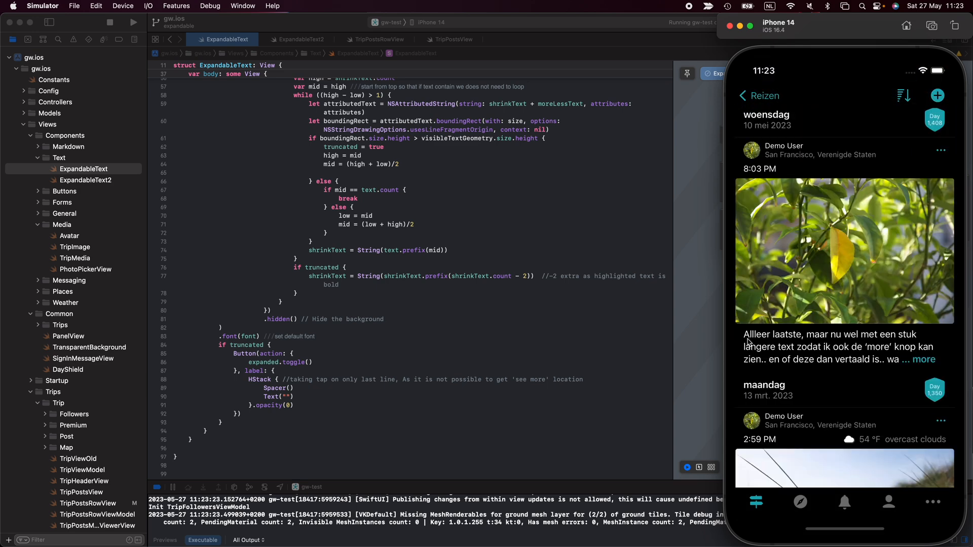
{"action": "mouse_move", "coordinate": [826, 352]}
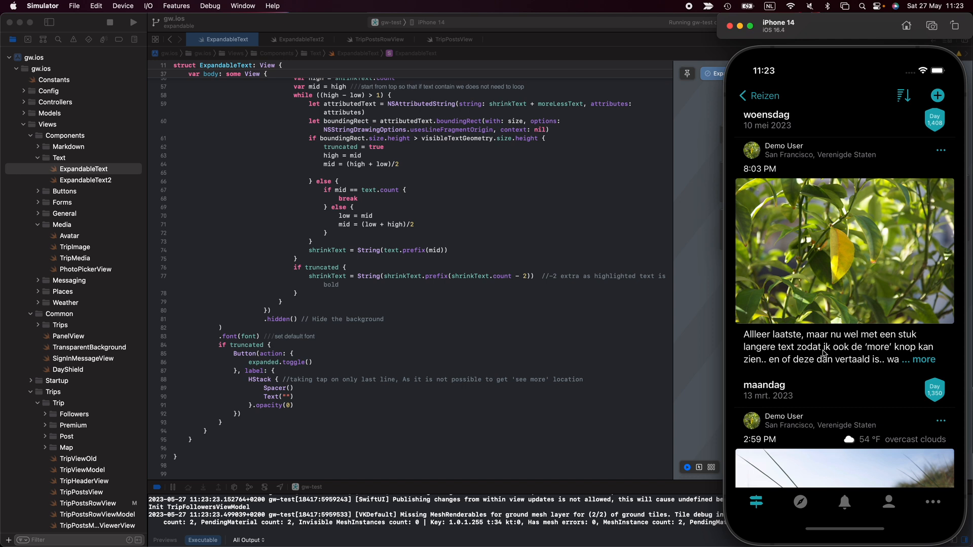
{"action": "scroll", "scroll_direction": "down", "scroll_amount": 3}
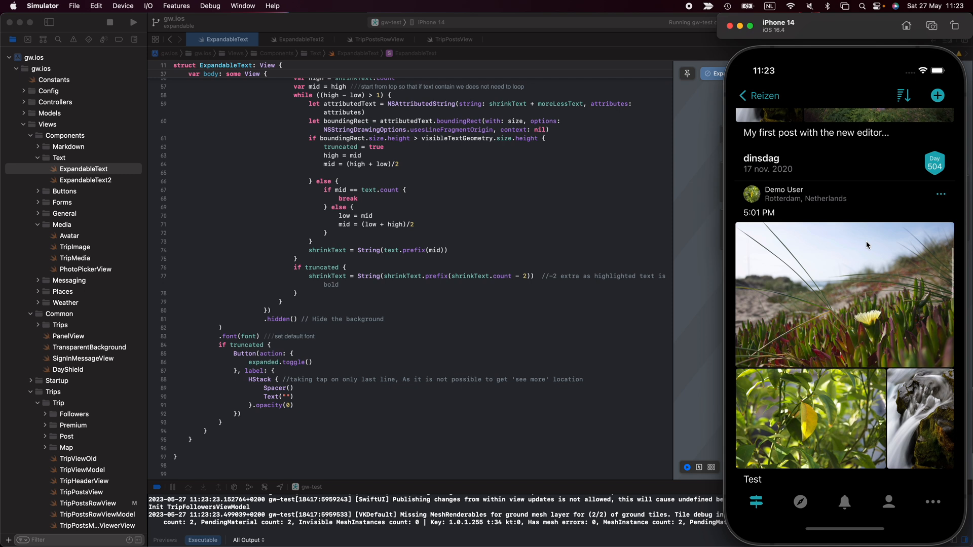
{"action": "scroll", "scroll_direction": "down", "scroll_amount": 3}
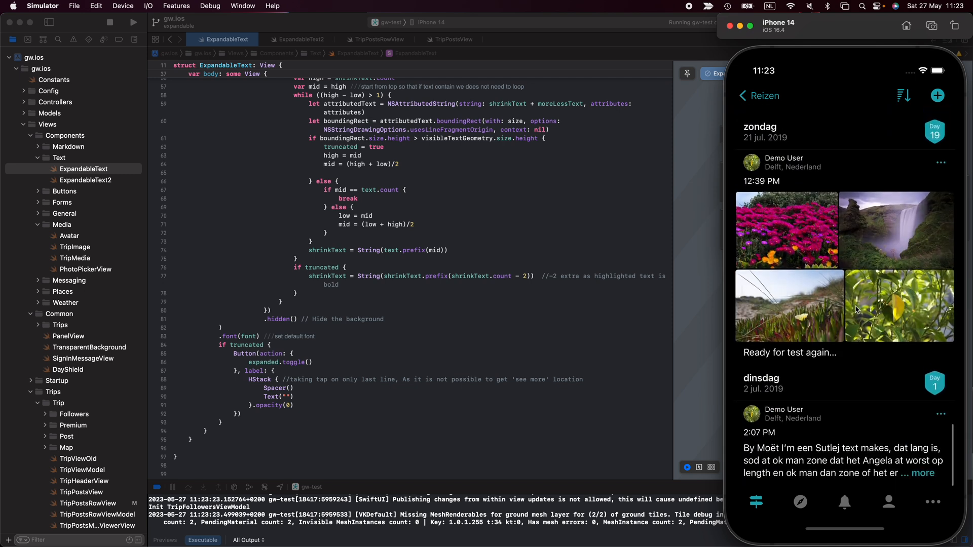
{"action": "scroll", "scroll_direction": "down", "scroll_amount": 3}
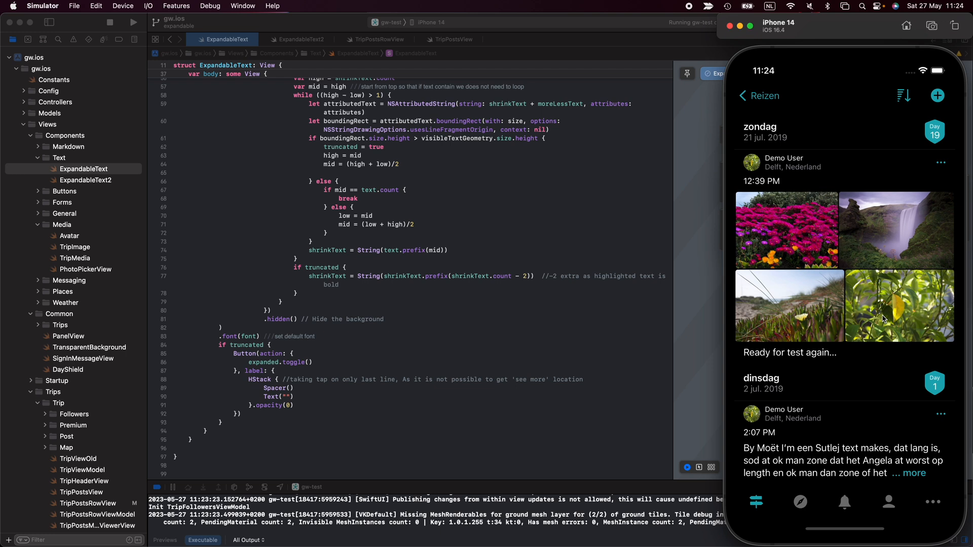
{"action": "scroll", "scroll_direction": "down", "scroll_amount": 3}
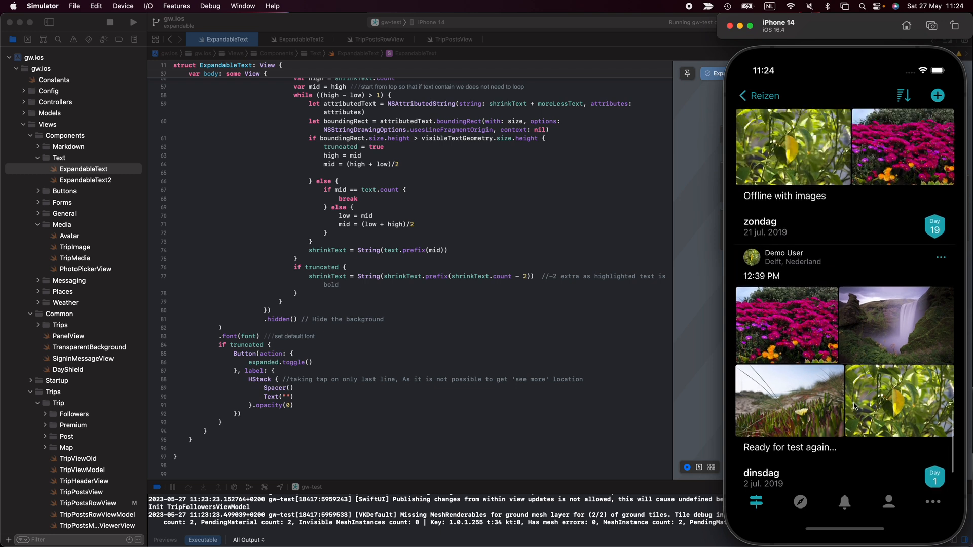
{"action": "scroll", "scroll_direction": "down", "scroll_amount": 3}
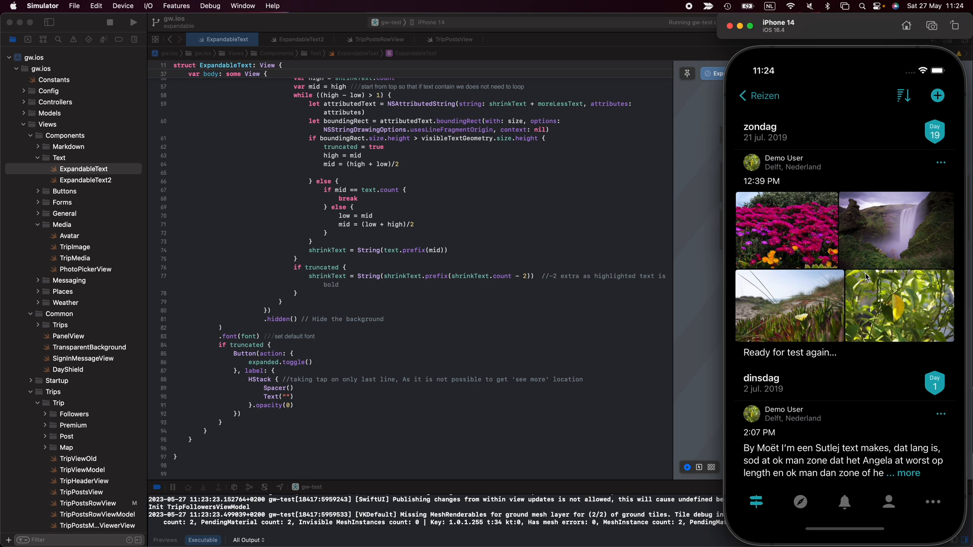
{"action": "mouse_move", "coordinate": [845, 230]}
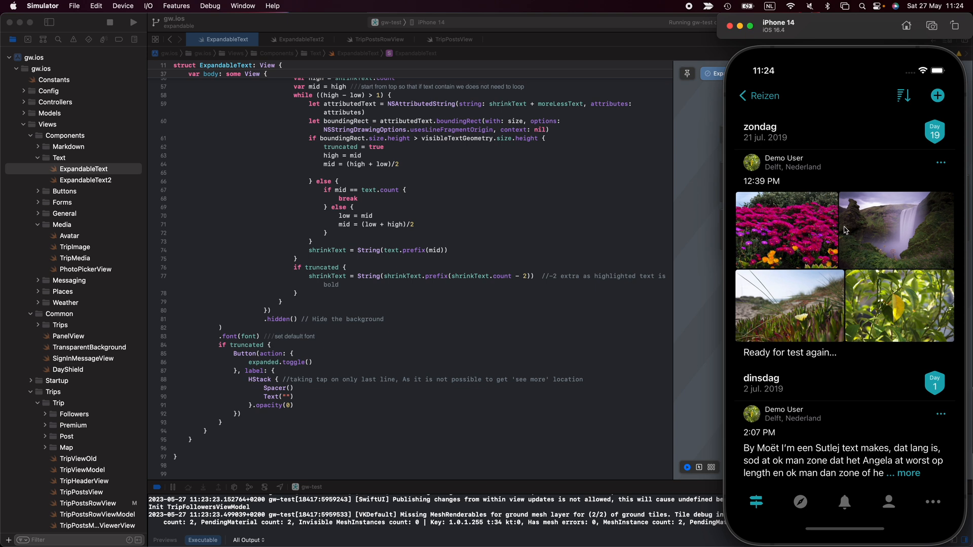
{"action": "mouse_move", "coordinate": [845, 475]}
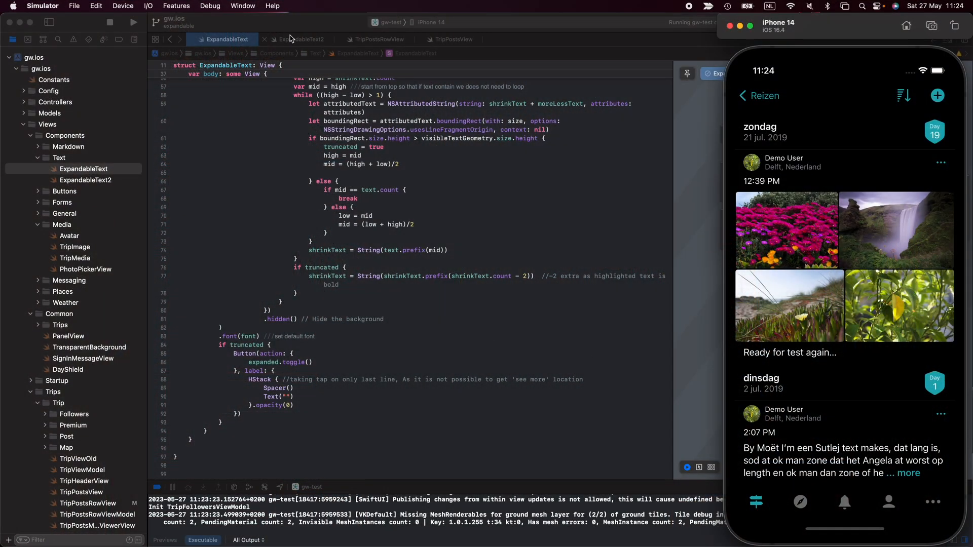
Switch to the ExpandableText2 file and scroll its ExpandText source.
{"action": "left_click", "coordinate": [301, 39]}
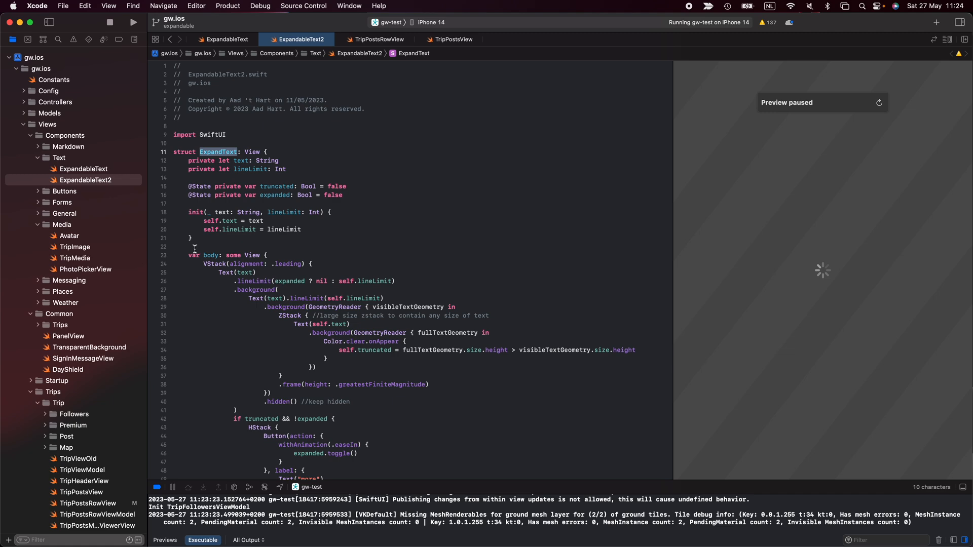
{"action": "scroll", "scroll_direction": "down", "scroll_amount": 3}
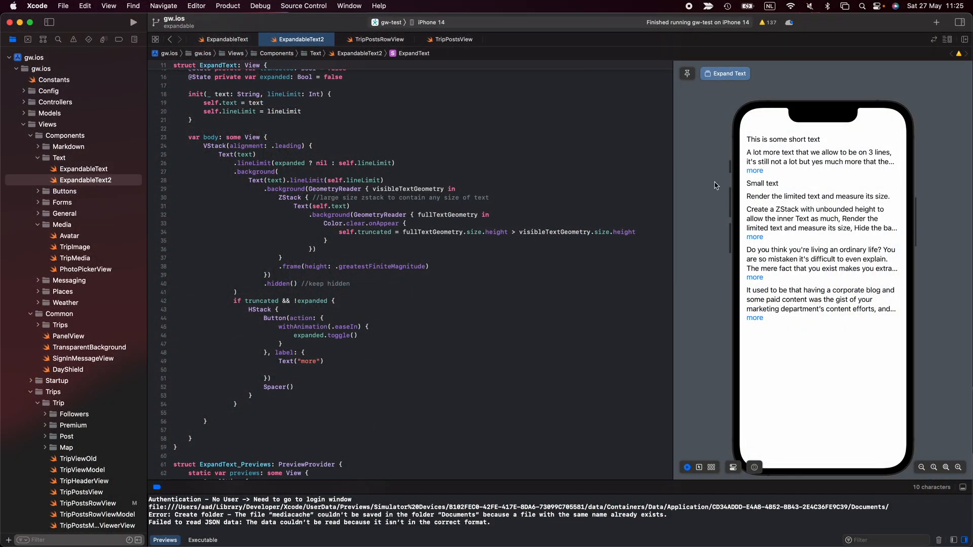
{"action": "mouse_move", "coordinate": [761, 178]}
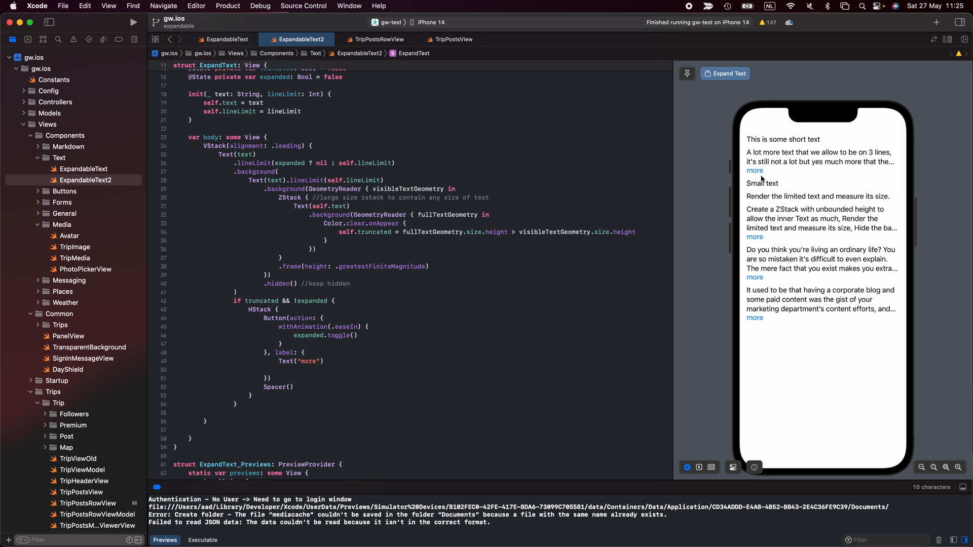
{"action": "mouse_move", "coordinate": [784, 169]}
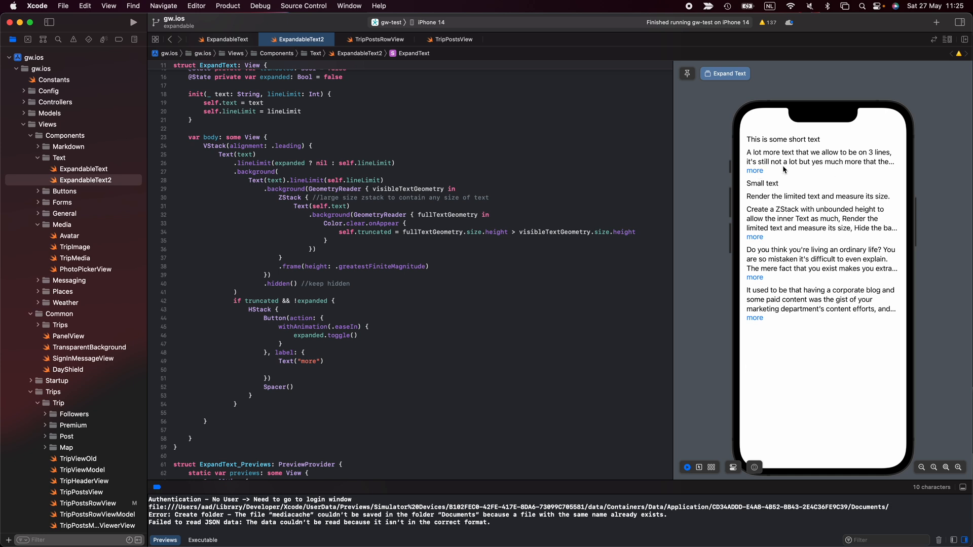
{"action": "mouse_move", "coordinate": [751, 160]}
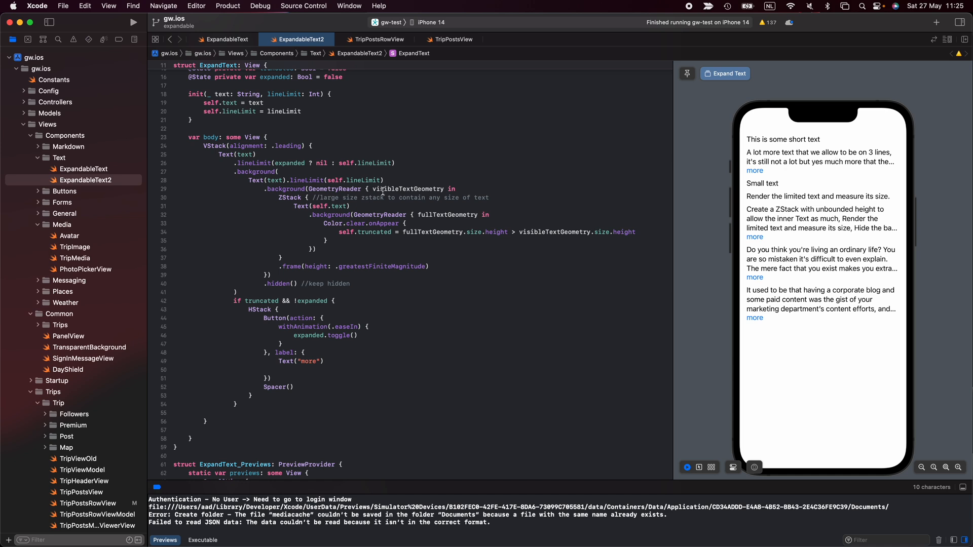
{"action": "mouse_move", "coordinate": [223, 357]}
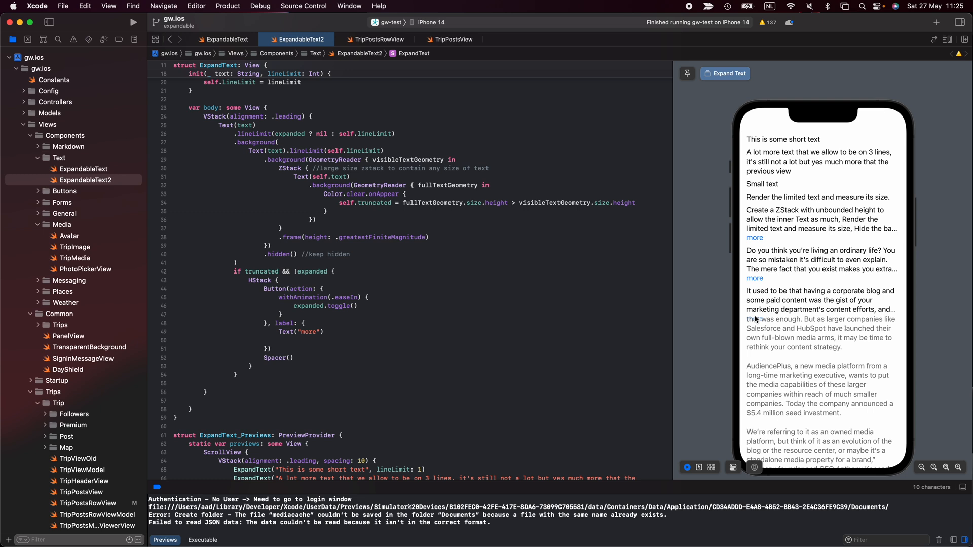
Scroll through the expanded long texts in the preview, then switch to TripPostsRowView.
{"action": "scroll", "scroll_direction": "down", "scroll_amount": 3}
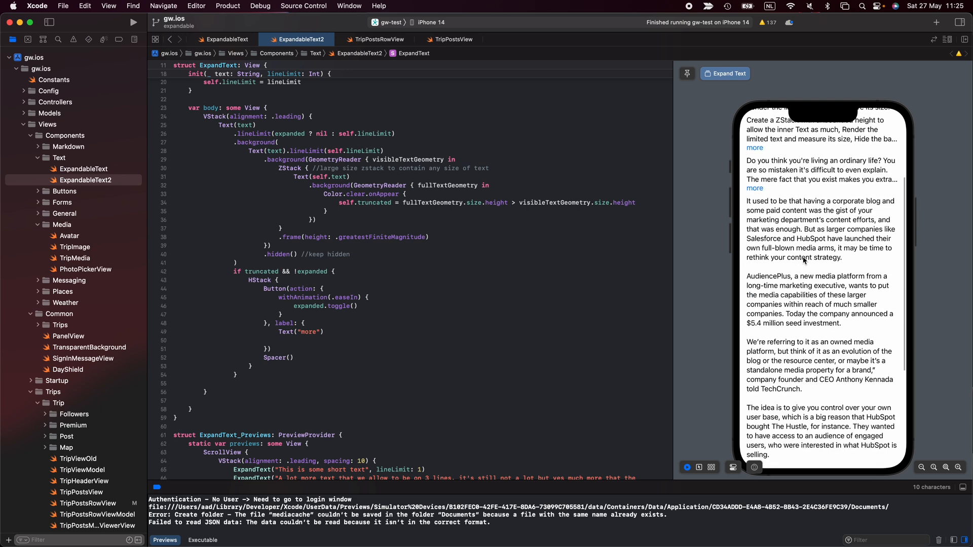
{"action": "scroll", "scroll_direction": "down", "scroll_amount": 3}
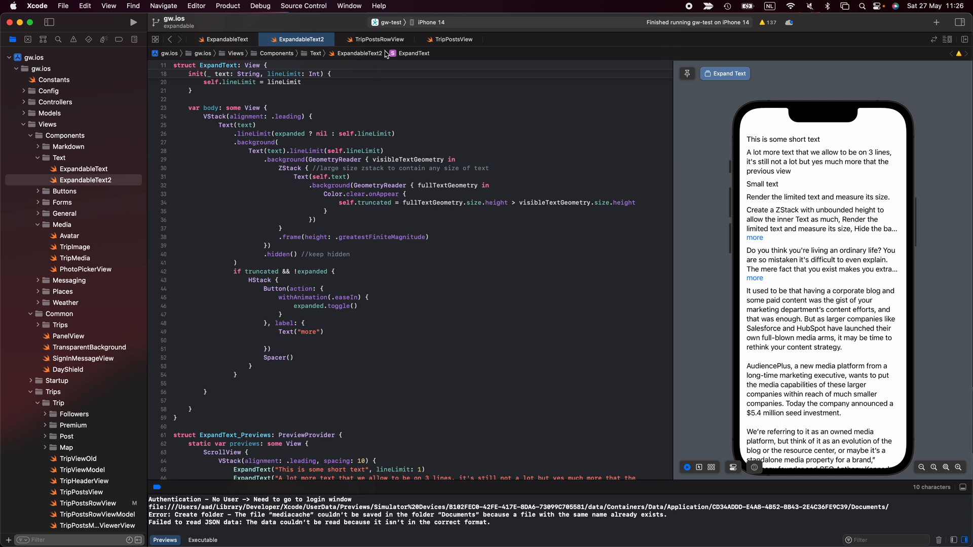
{"action": "left_click", "coordinate": [379, 39]}
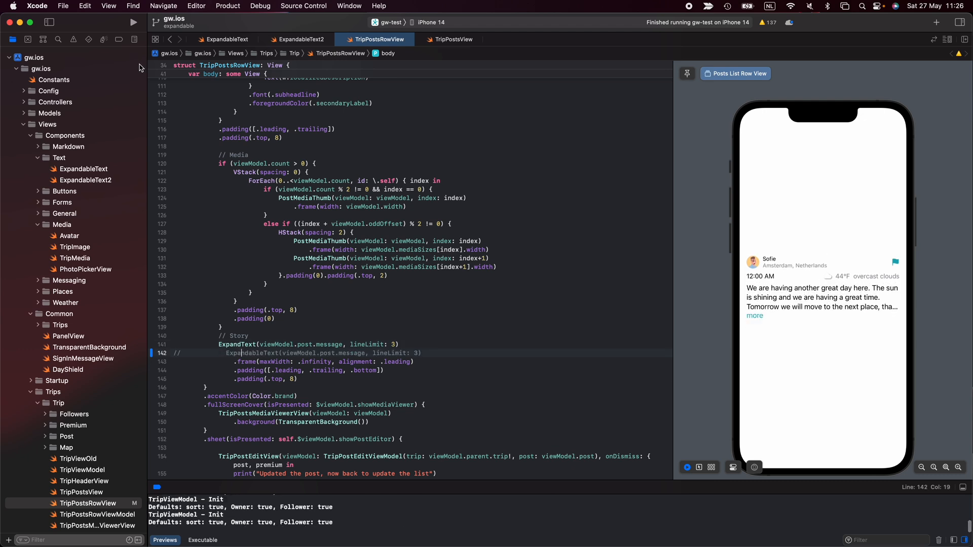
Relaunch the gw-test app in the Simulator with ExpandText limited to three lines.
{"action": "left_click", "coordinate": [132, 22]}
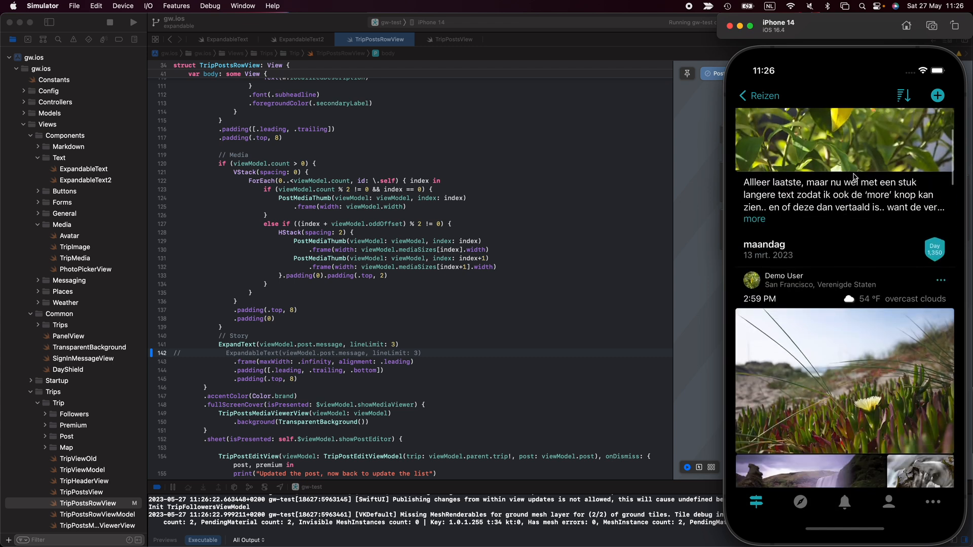
Scroll the Simulator trip feed to check that long posts are truncated with 'more'.
{"action": "scroll", "scroll_direction": "down", "scroll_amount": 3}
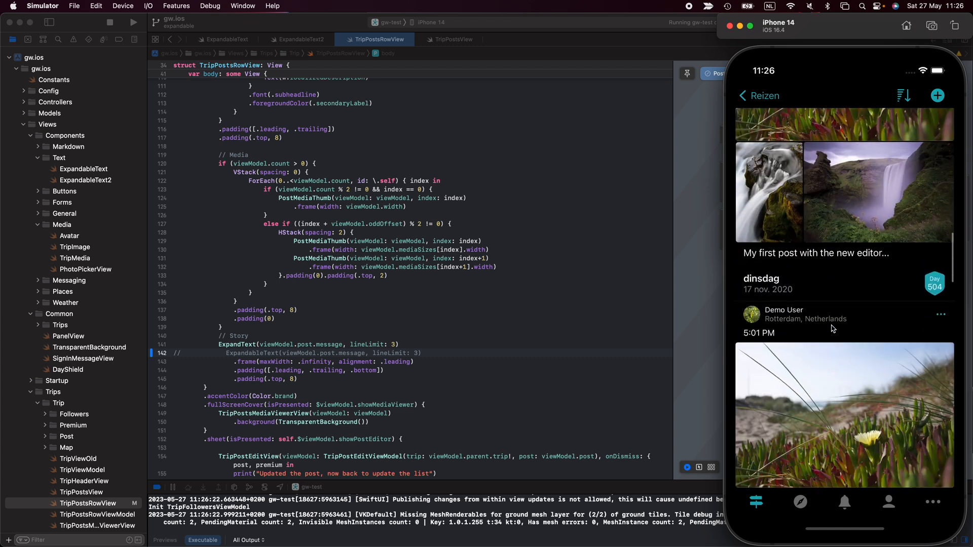
{"action": "scroll", "scroll_direction": "down", "scroll_amount": 3}
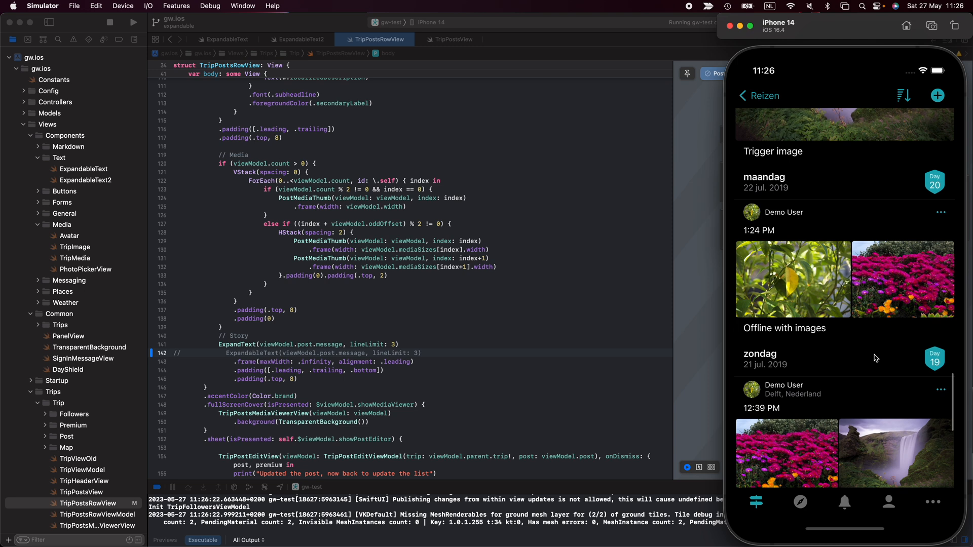
{"action": "scroll", "scroll_direction": "down", "scroll_amount": 3}
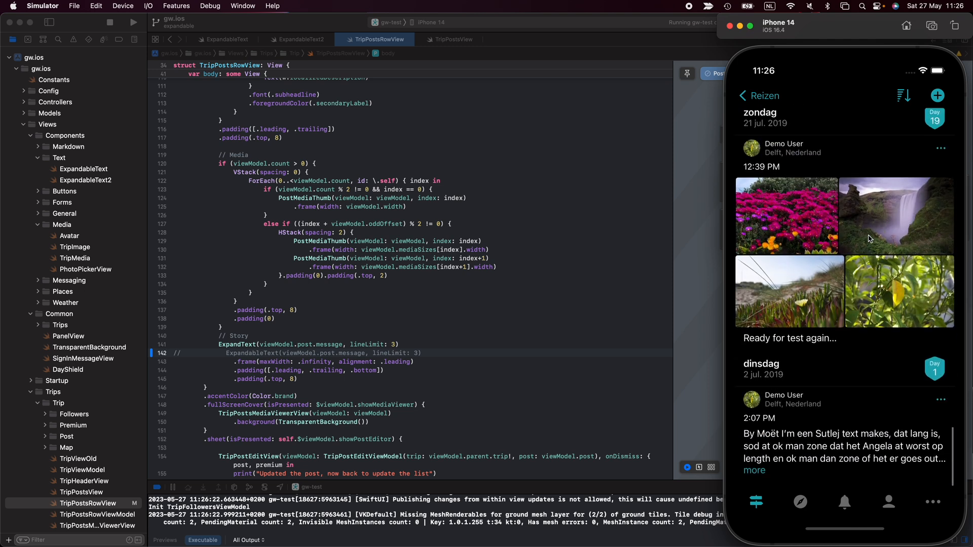
{"action": "scroll", "scroll_direction": "down", "scroll_amount": 3}
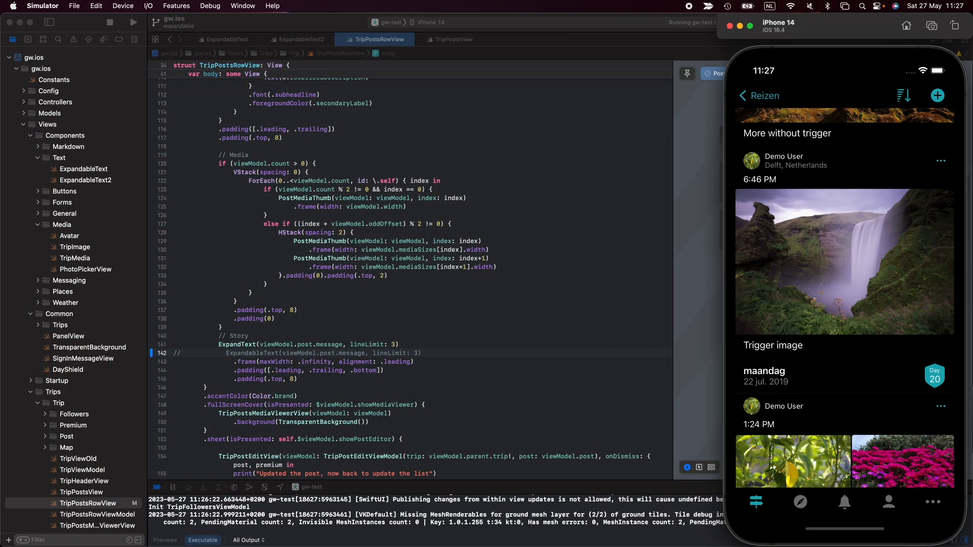
{"action": "mouse_move", "coordinate": [911, 364]}
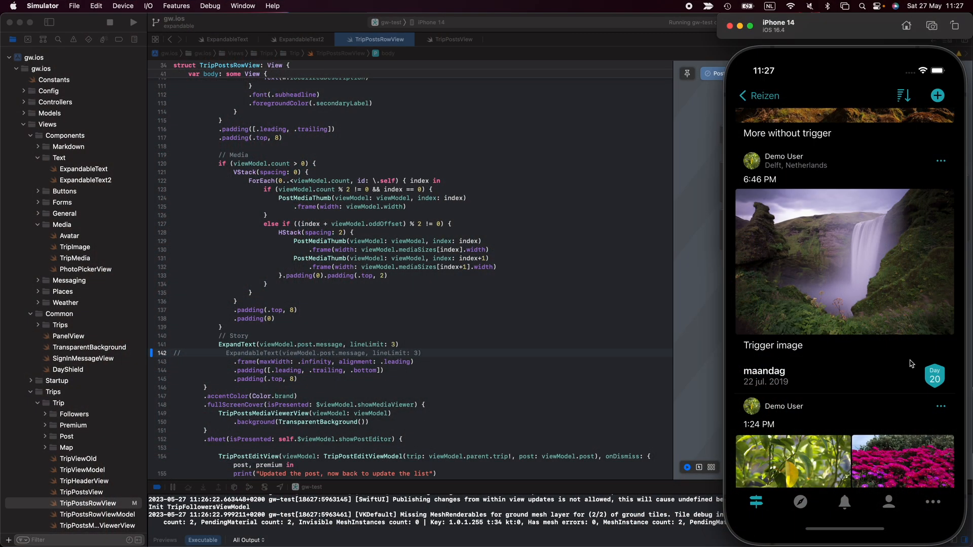